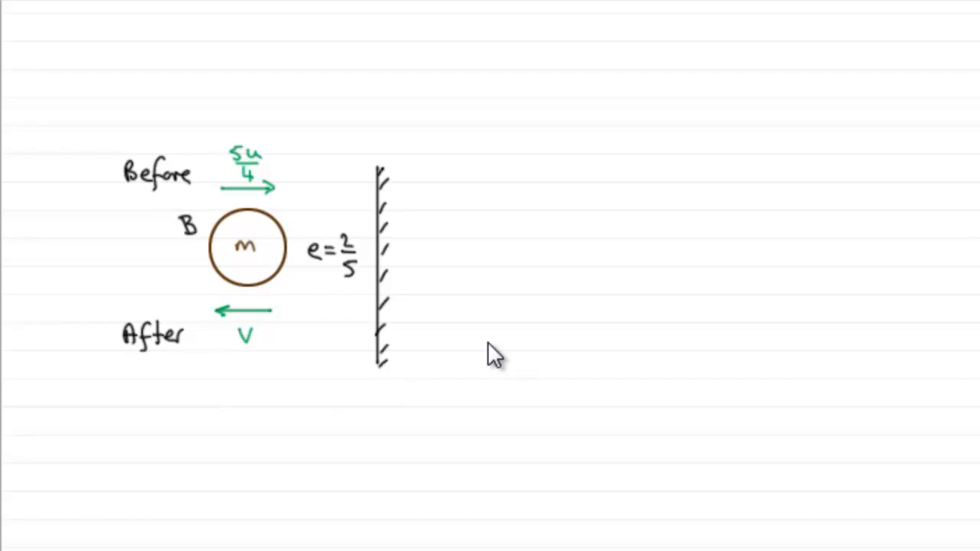
{"action": "mouse_move", "coordinate": [478, 360]}
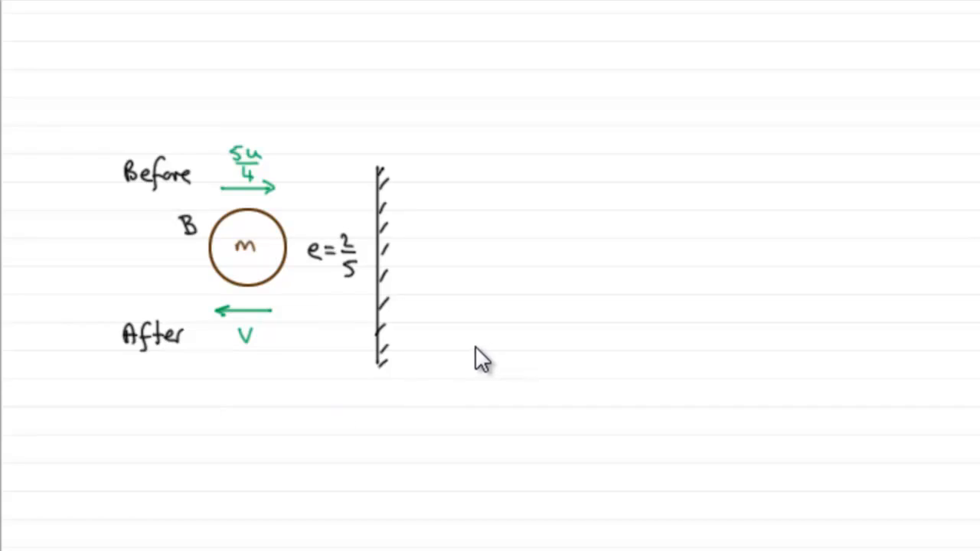
{"action": "mouse_move", "coordinate": [233, 196]}
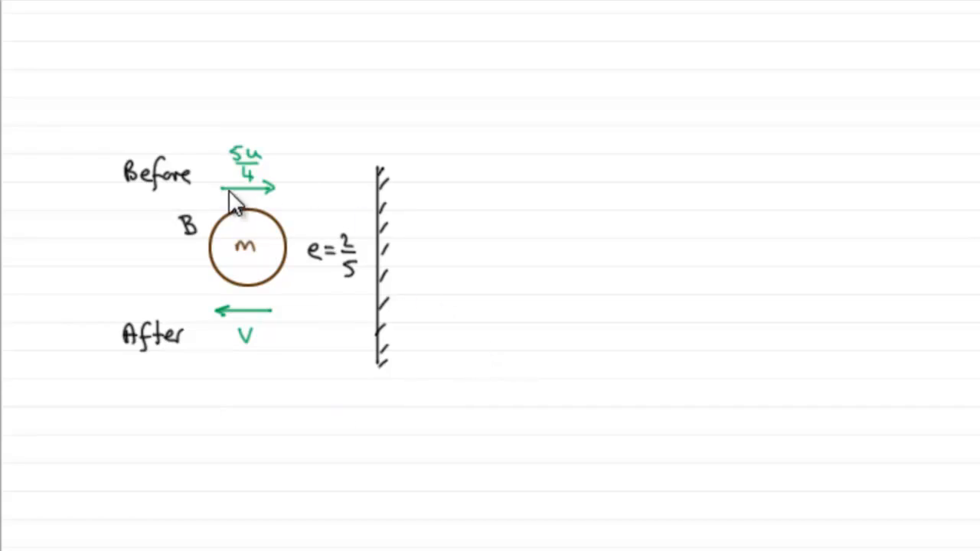
{"action": "mouse_move", "coordinate": [229, 230]}
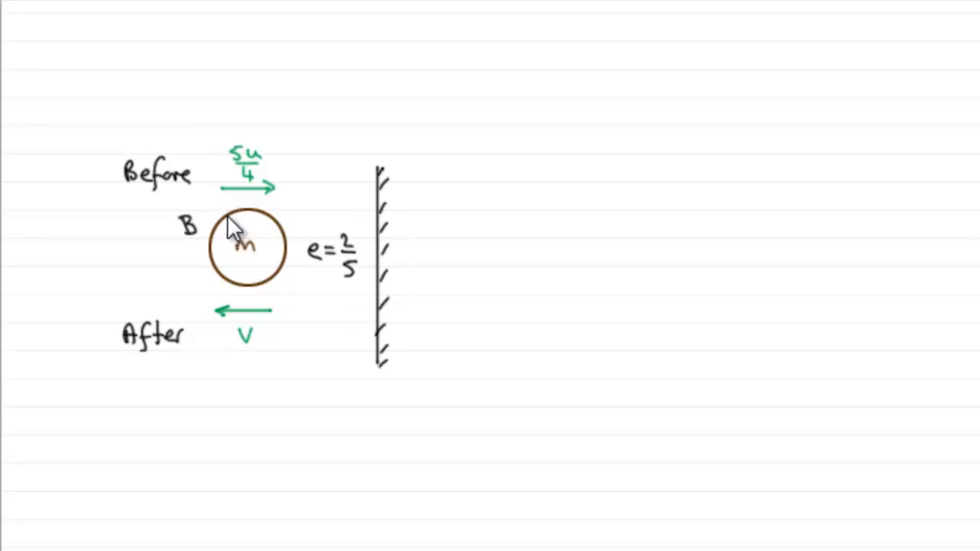
{"action": "mouse_move", "coordinate": [383, 299]}
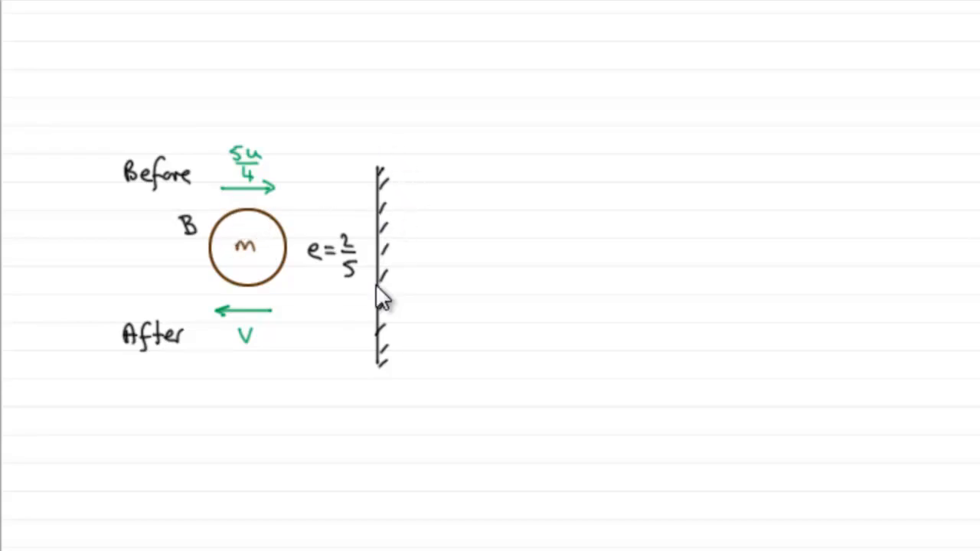
{"action": "mouse_move", "coordinate": [333, 352]}
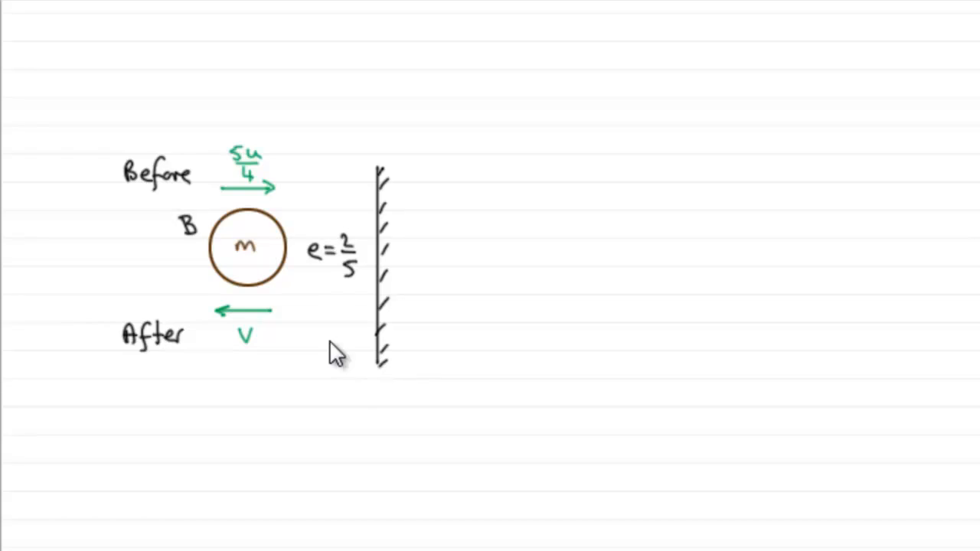
{"action": "mouse_move", "coordinate": [396, 263]}
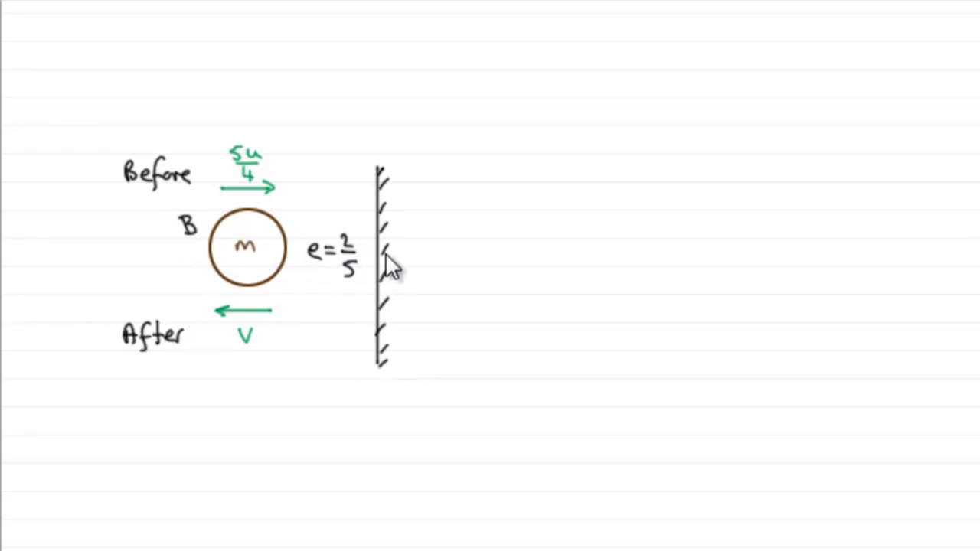
{"action": "mouse_move", "coordinate": [306, 294]}
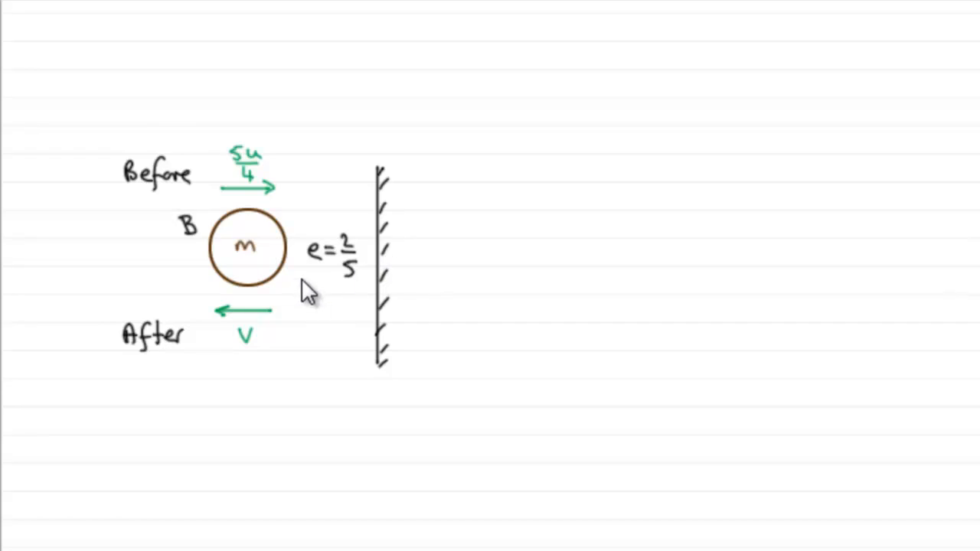
{"action": "mouse_move", "coordinate": [329, 288]}
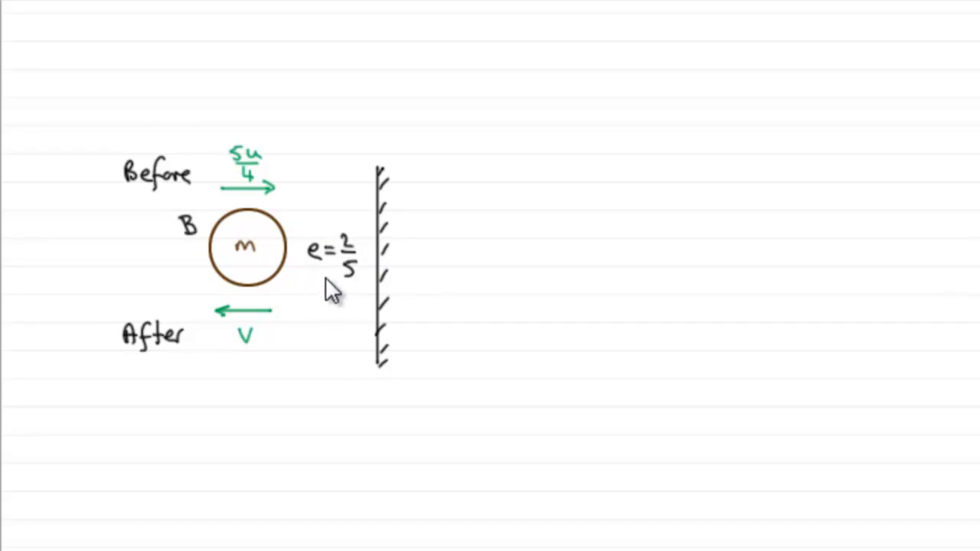
{"action": "mouse_move", "coordinate": [360, 288]}
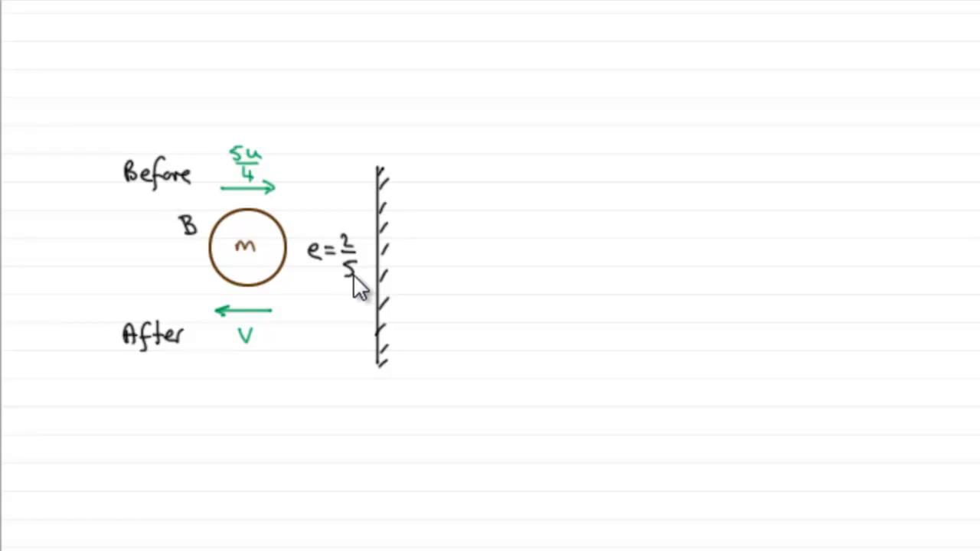
{"action": "mouse_move", "coordinate": [354, 289]}
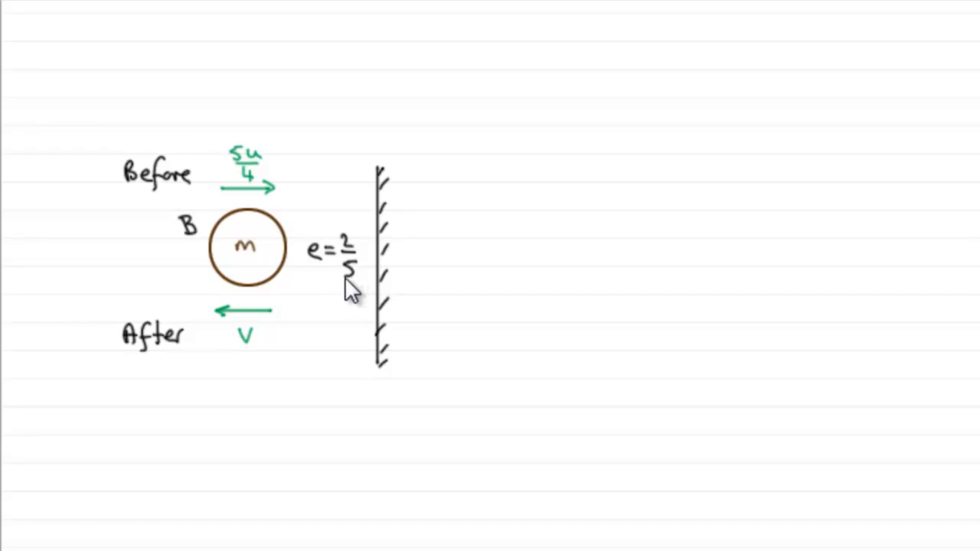
{"action": "mouse_move", "coordinate": [237, 303]}
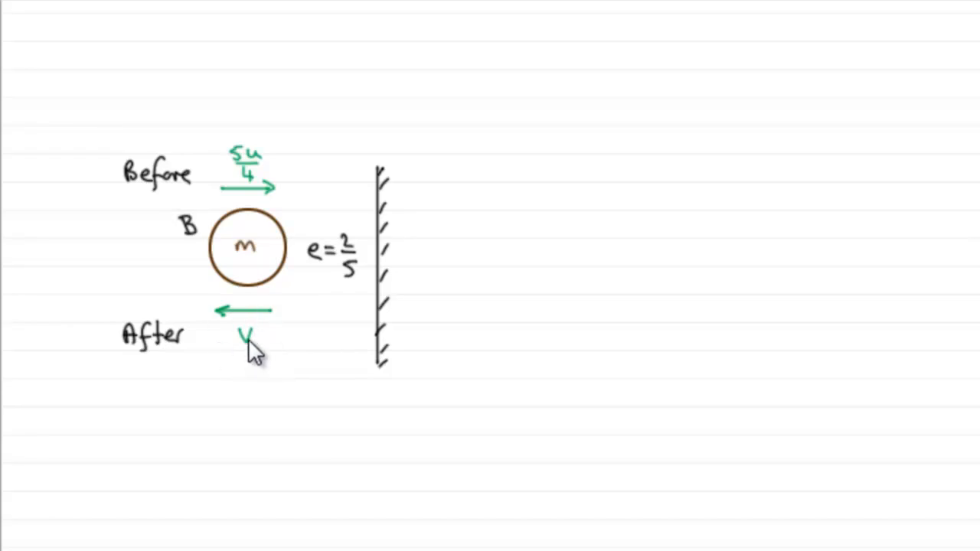
{"action": "mouse_move", "coordinate": [227, 196]}
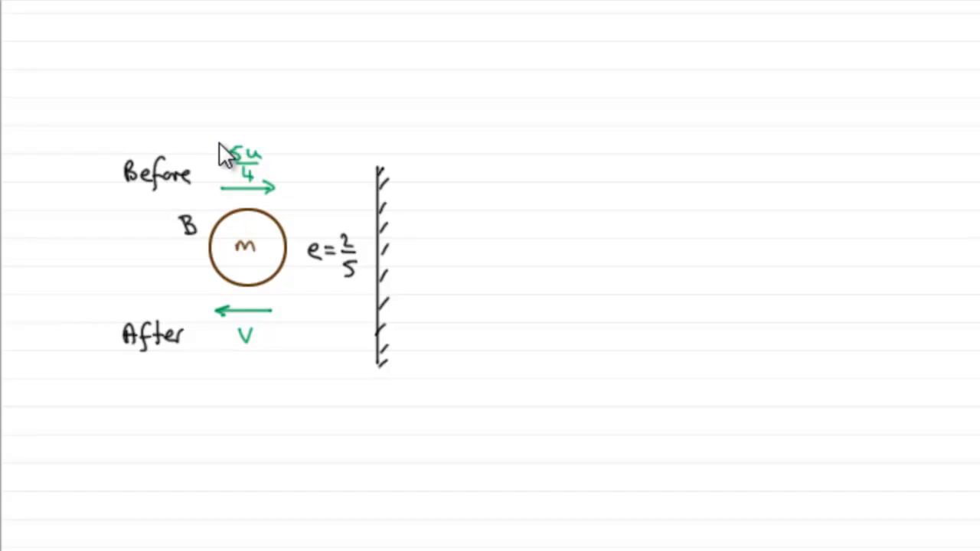
{"action": "mouse_move", "coordinate": [261, 184]}
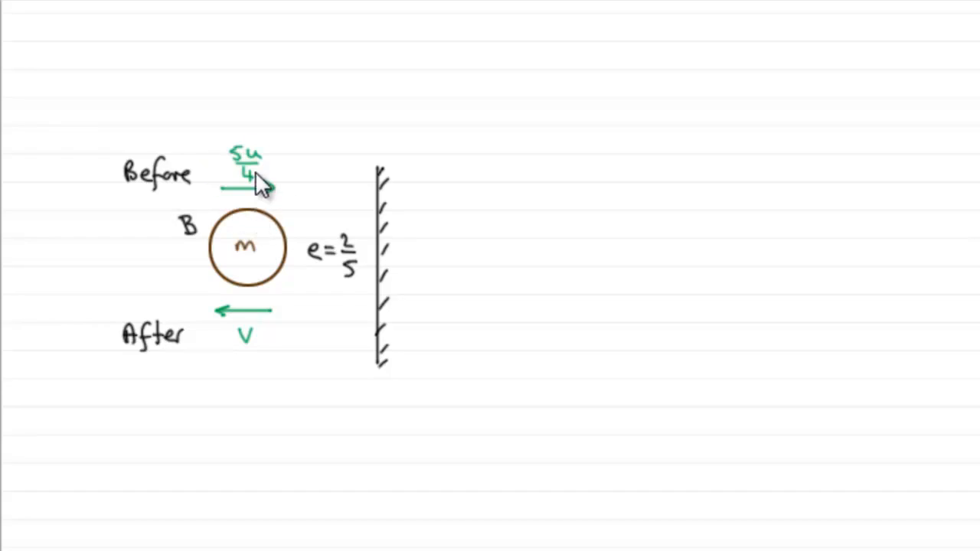
{"action": "mouse_move", "coordinate": [263, 190]}
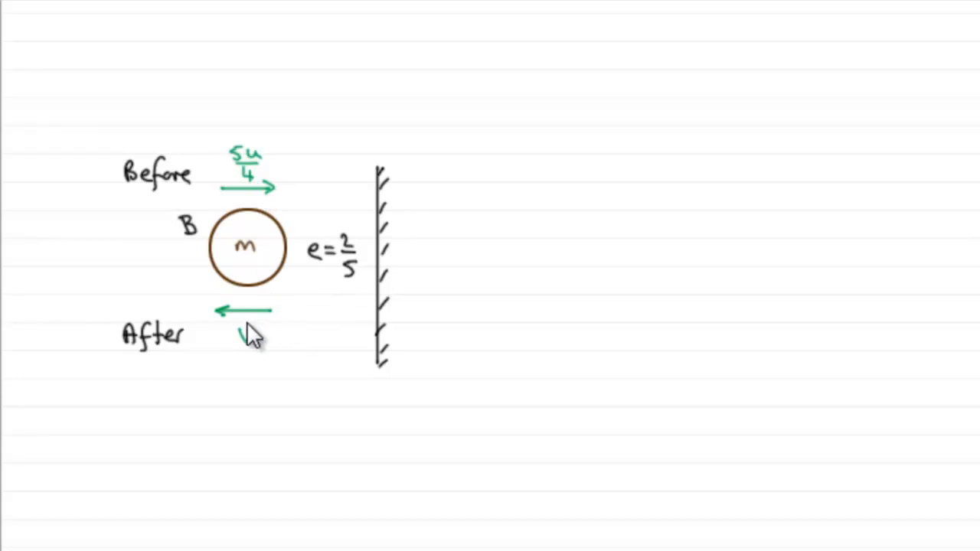
{"action": "mouse_move", "coordinate": [245, 360]}
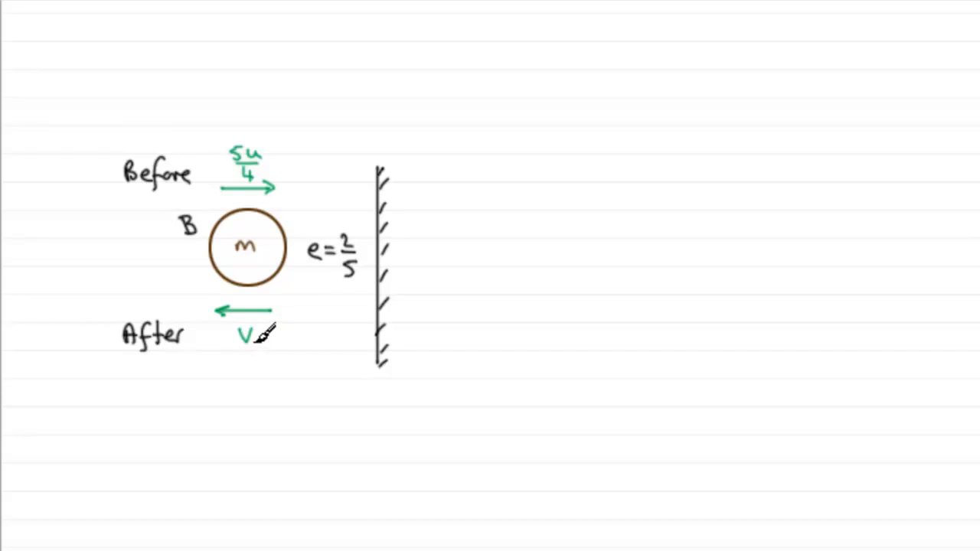
{"action": "mouse_move", "coordinate": [518, 60]}
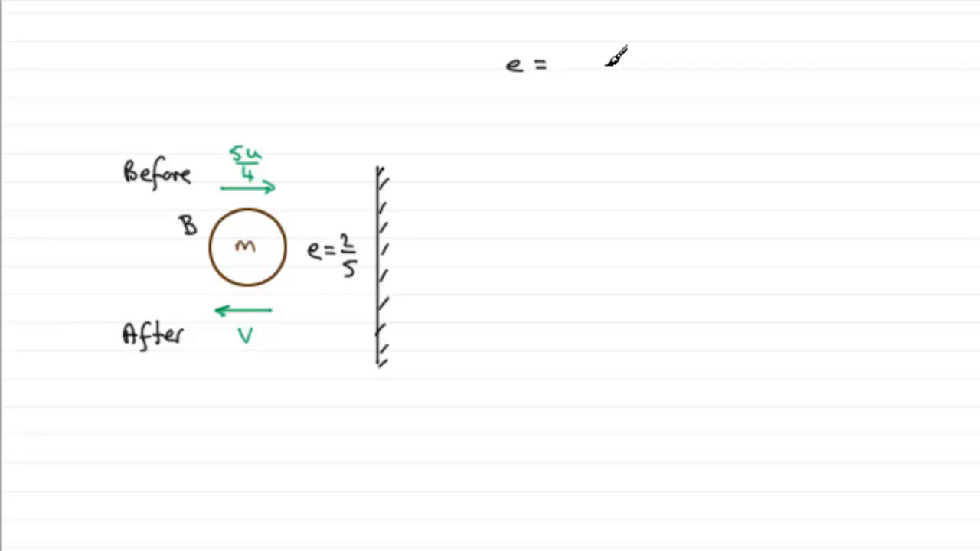
{"action": "mouse_move", "coordinate": [605, 60]}
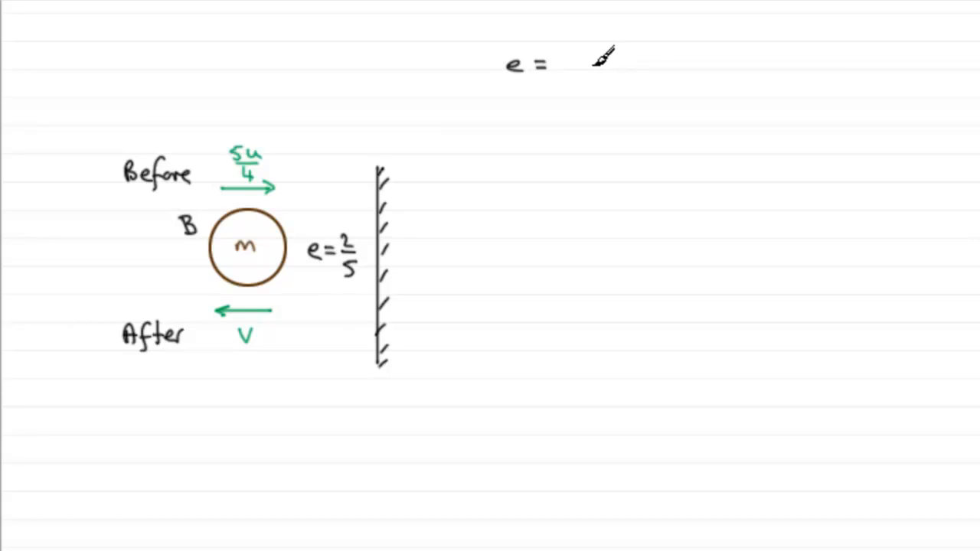
{"action": "mouse_move", "coordinate": [390, 134]}
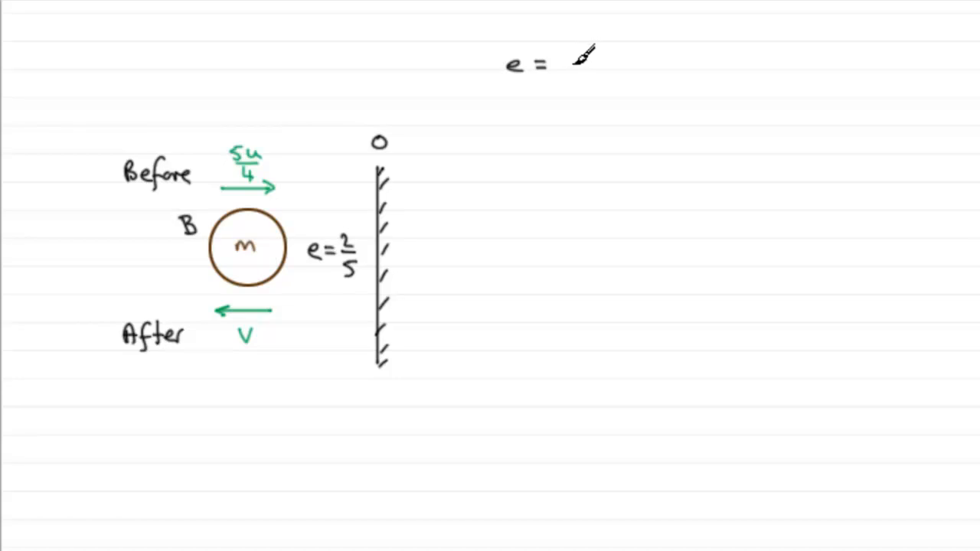
{"action": "mouse_move", "coordinate": [611, 58]}
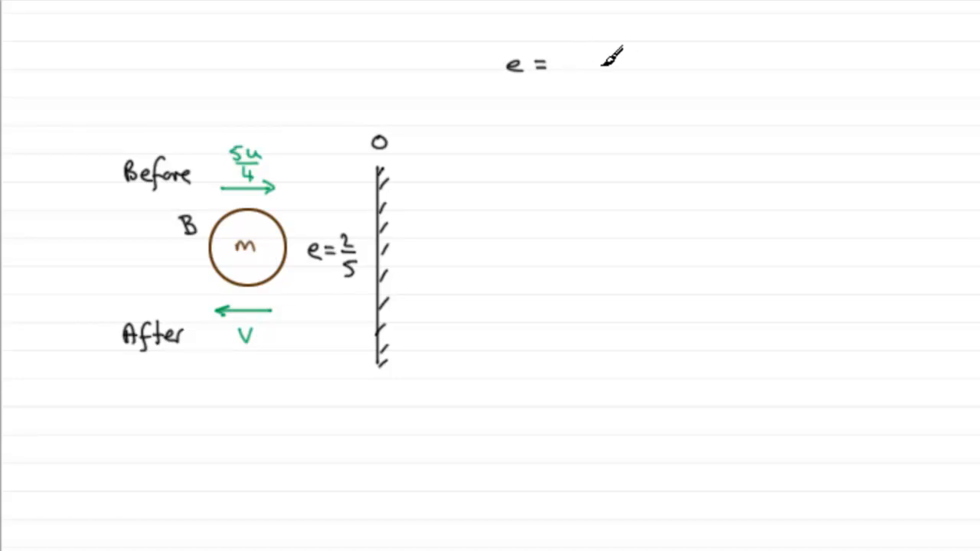
{"action": "mouse_move", "coordinate": [371, 307]}
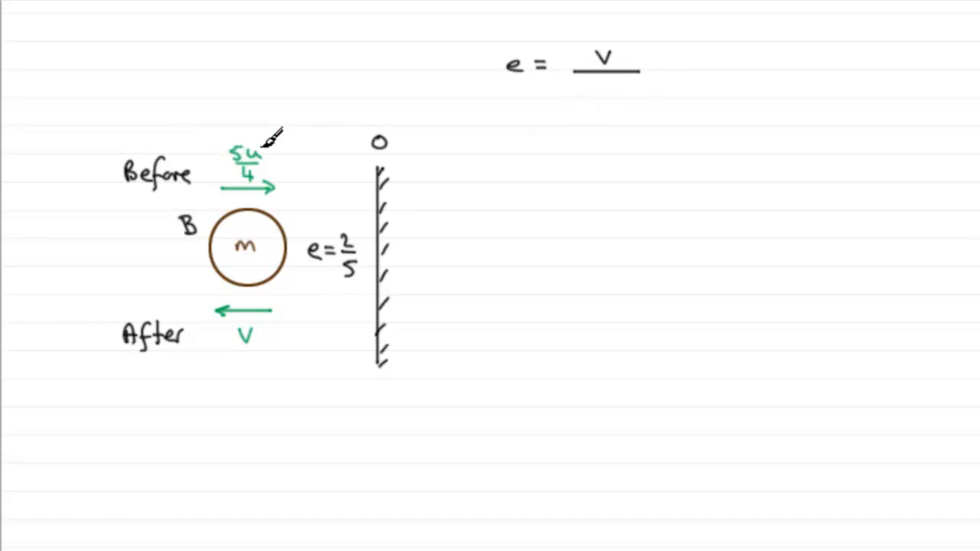
{"action": "mouse_move", "coordinate": [248, 172]}
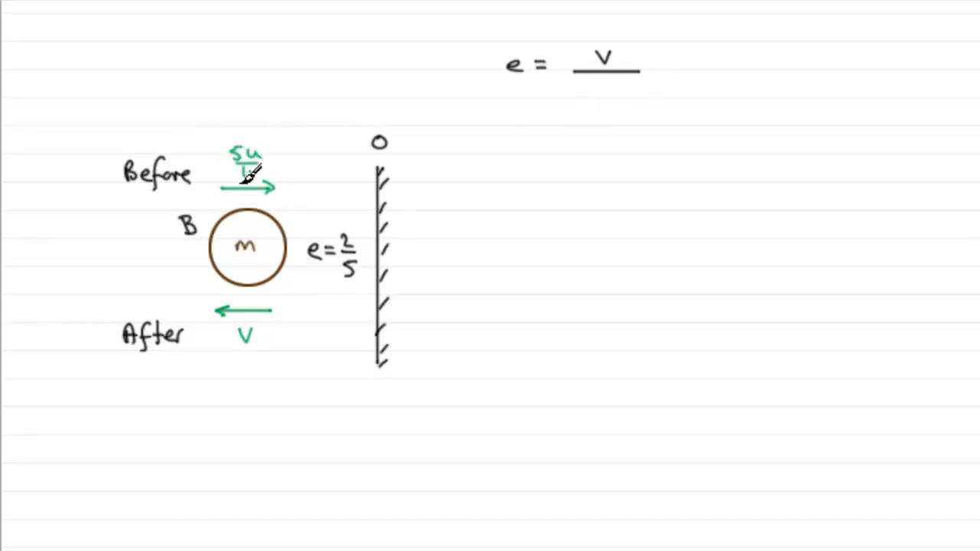
{"action": "mouse_move", "coordinate": [666, 92]}
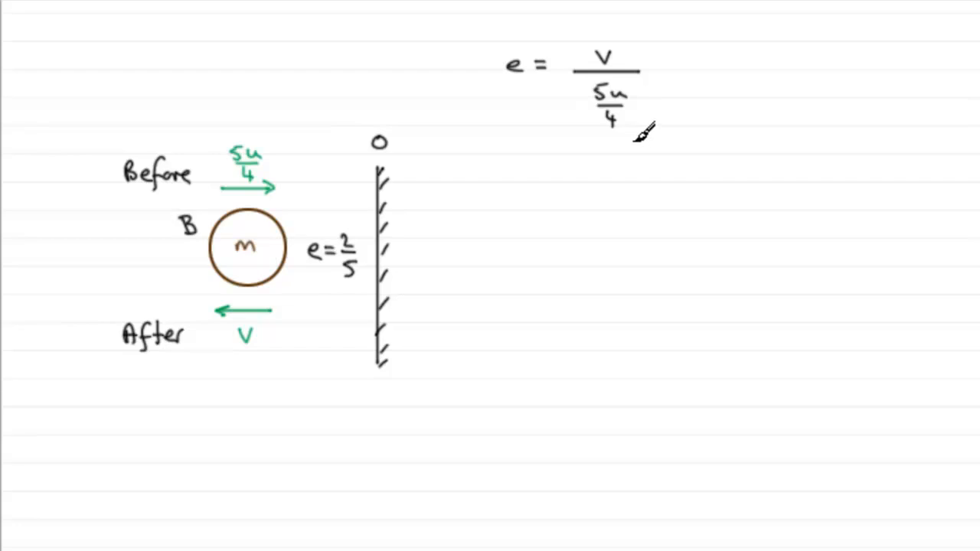
{"action": "mouse_move", "coordinate": [494, 187]}
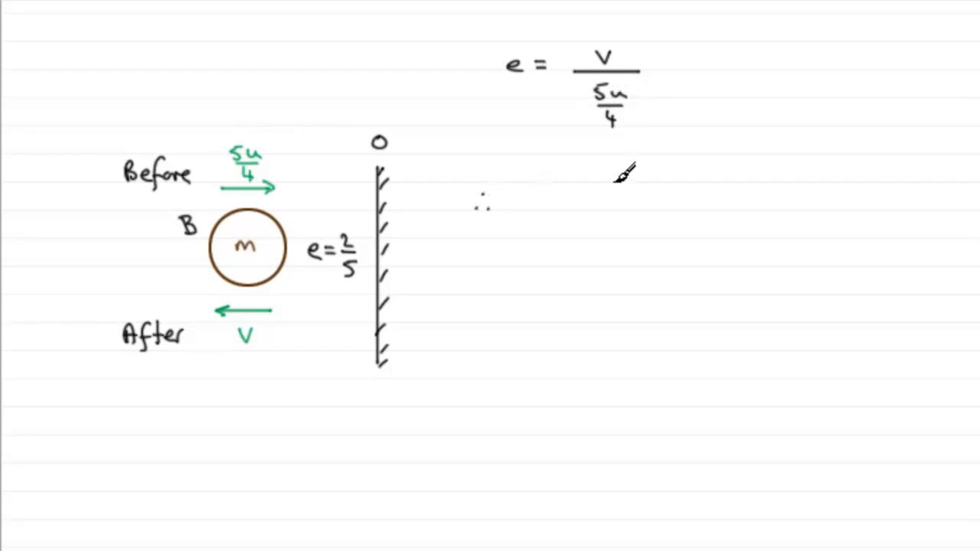
{"action": "type", "text": "V = e(5u/4"}
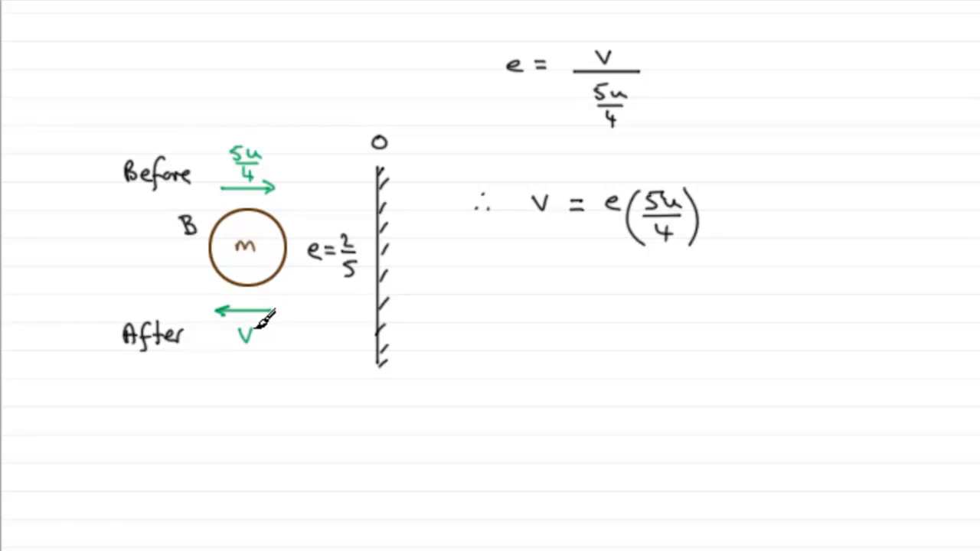
{"action": "mouse_move", "coordinate": [273, 325]}
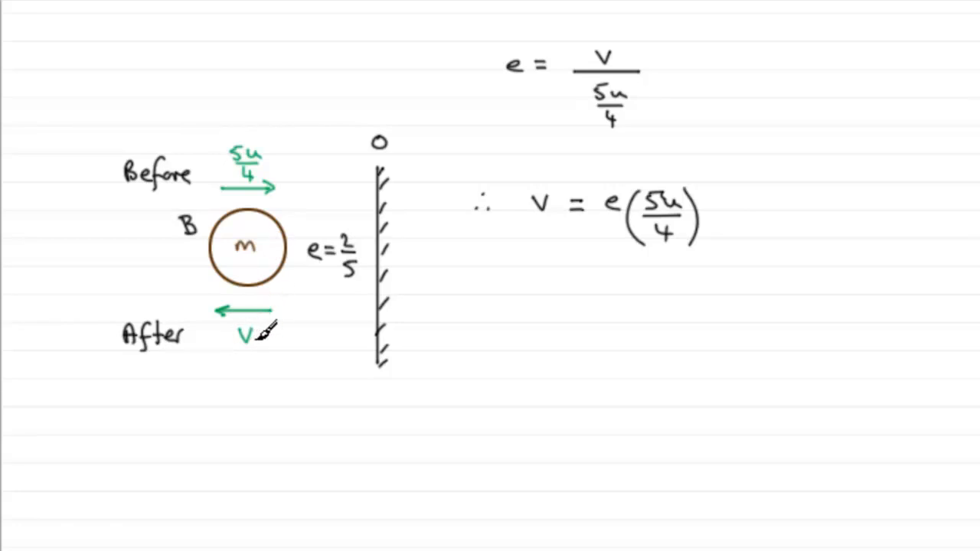
{"action": "mouse_move", "coordinate": [253, 135]}
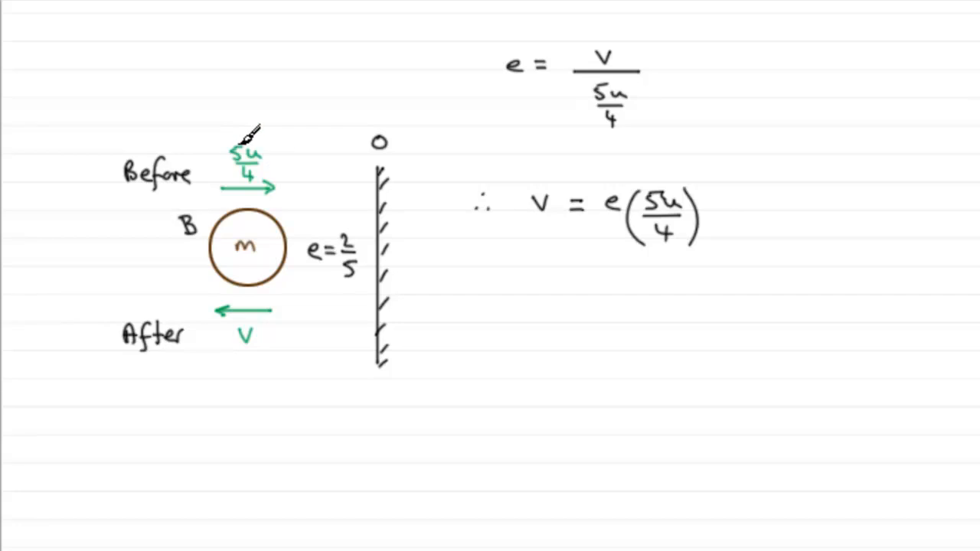
{"action": "mouse_move", "coordinate": [264, 172]}
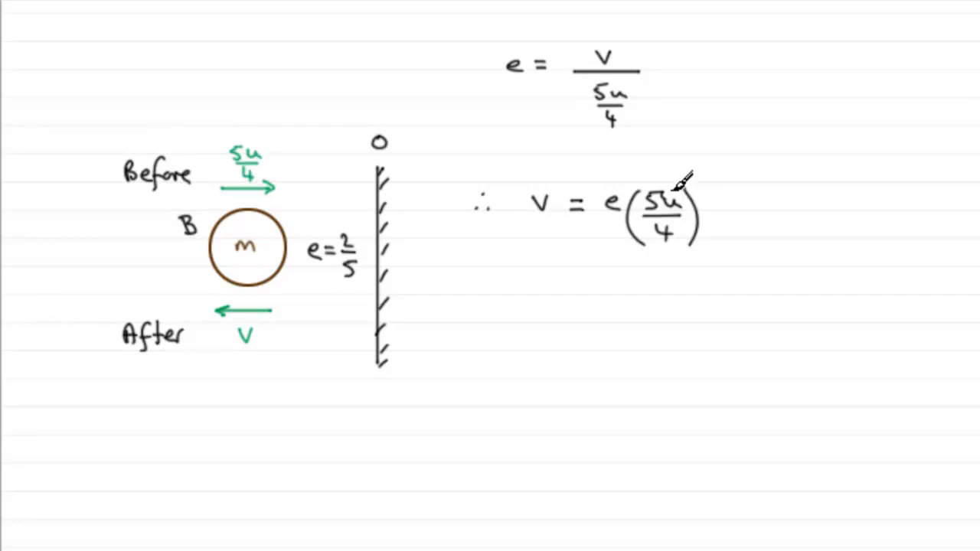
{"action": "mouse_move", "coordinate": [739, 232]}
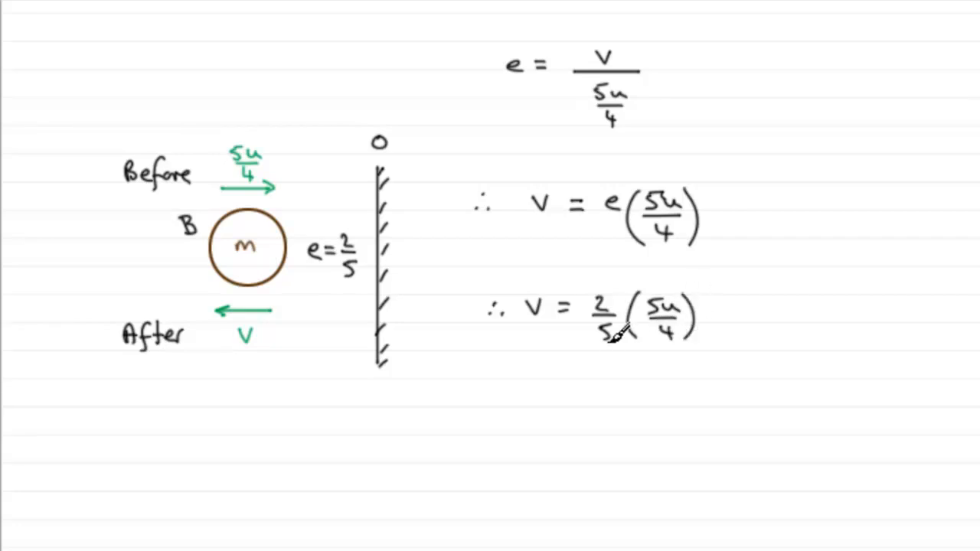
{"action": "mouse_move", "coordinate": [620, 337]}
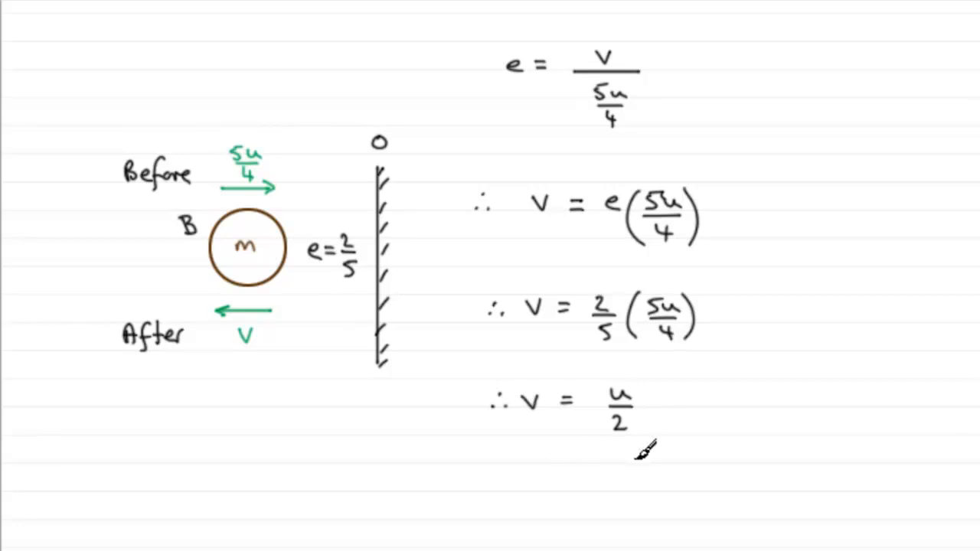
{"action": "mouse_move", "coordinate": [835, 523]}
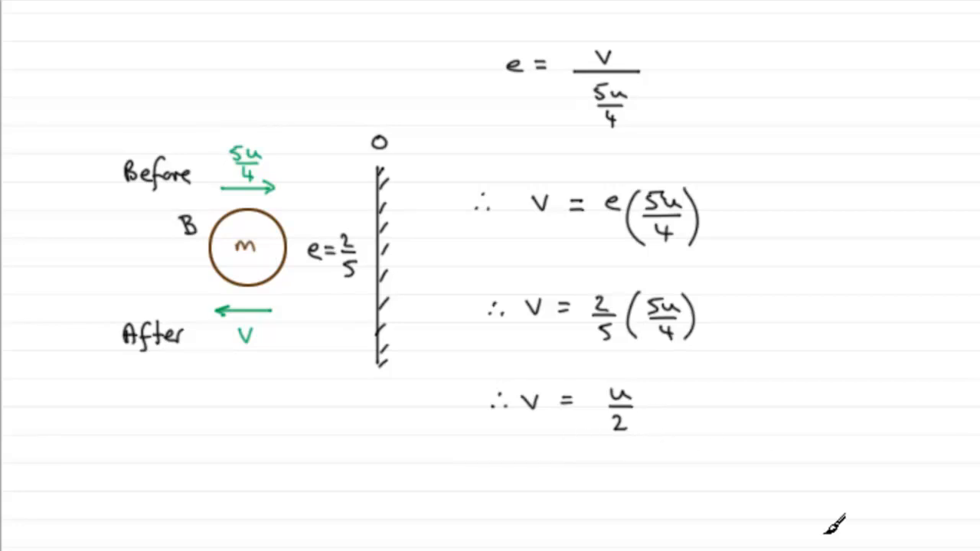